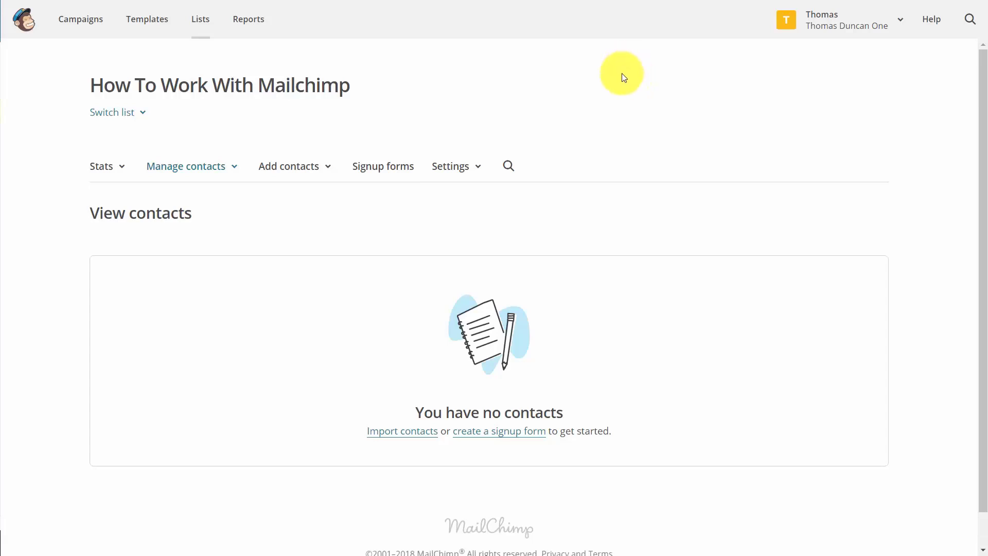
mouse_move(610, 88)
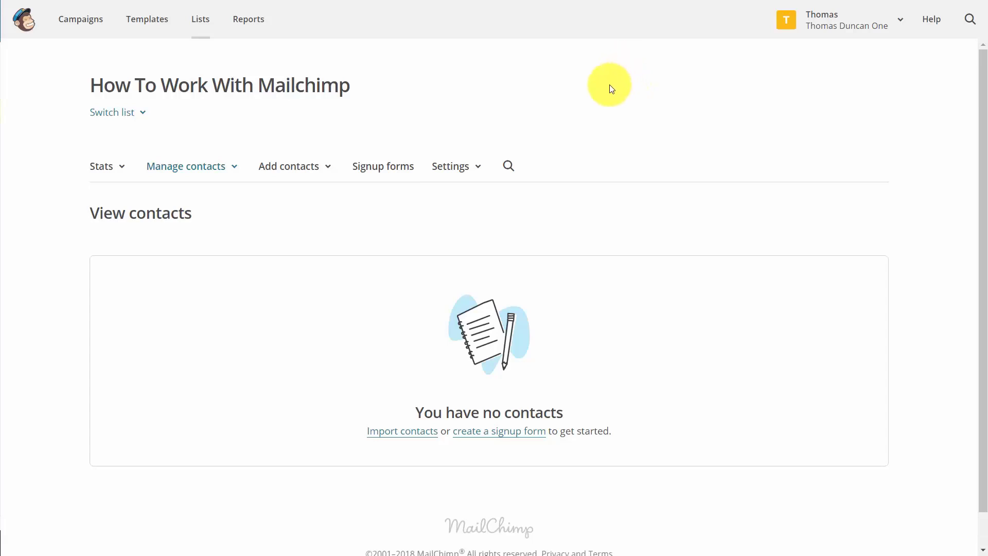
mouse_move(298, 43)
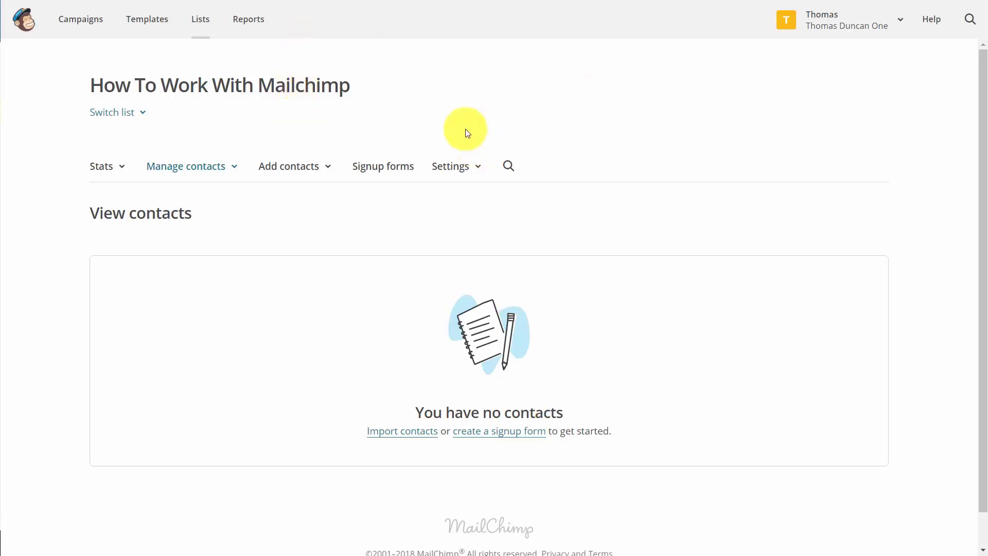
mouse_move(137, 190)
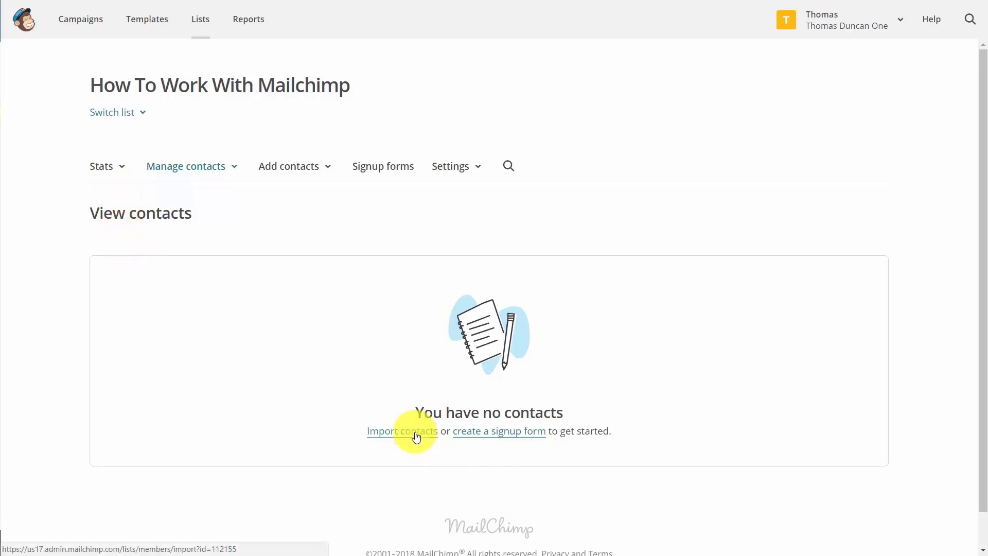
Begin an integrated-service import with Eventbrite as source and allow Mailchimp access to the account
click(403, 432)
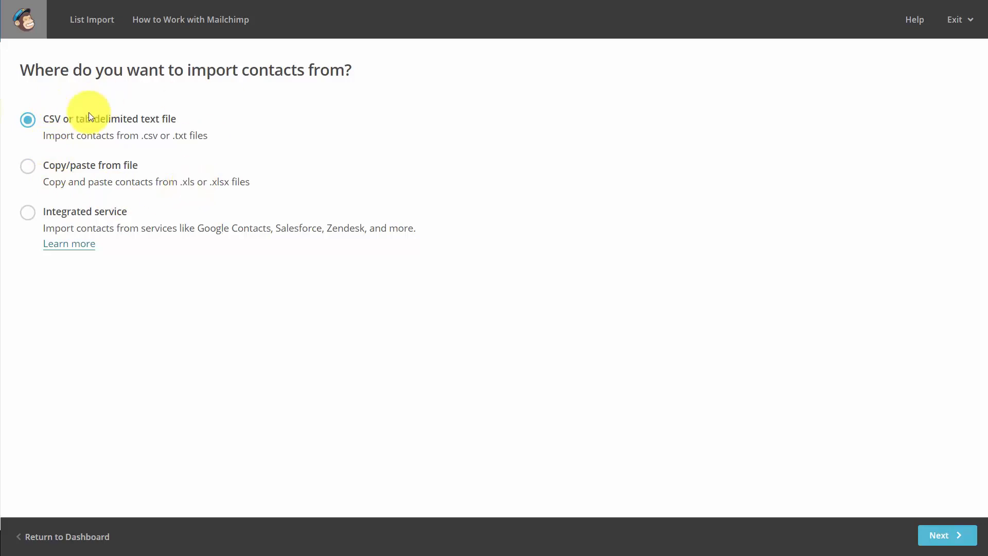
mouse_move(183, 211)
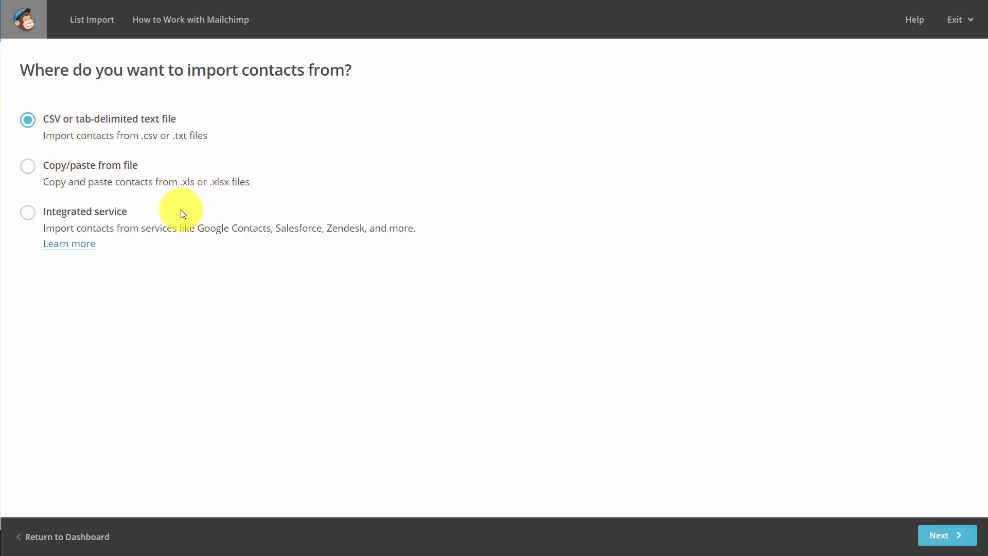
mouse_move(376, 235)
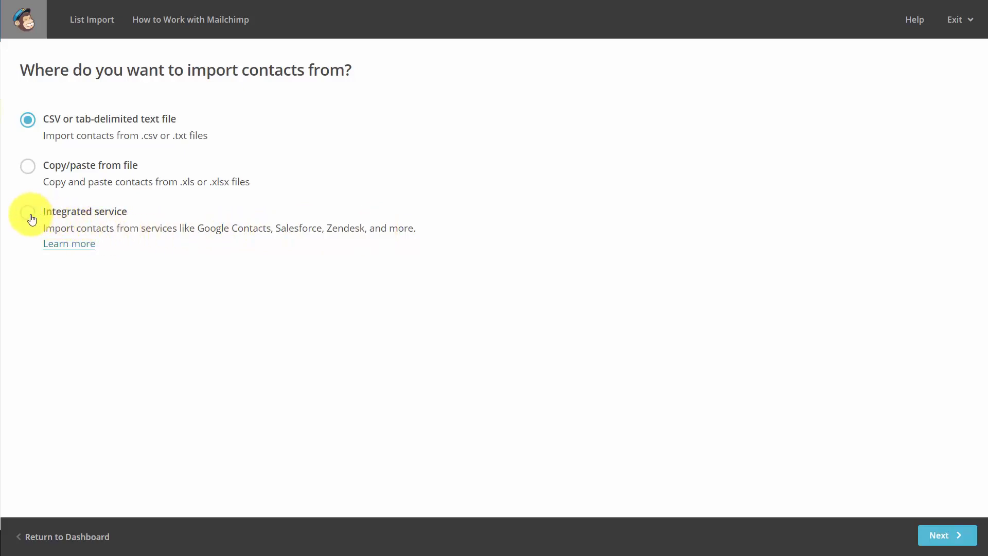
click(27, 212)
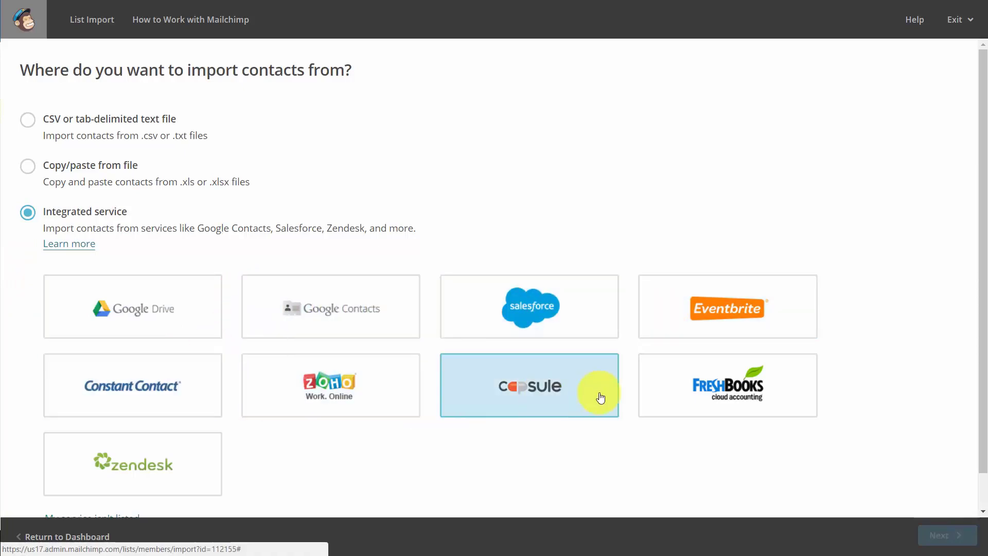
mouse_move(331, 308)
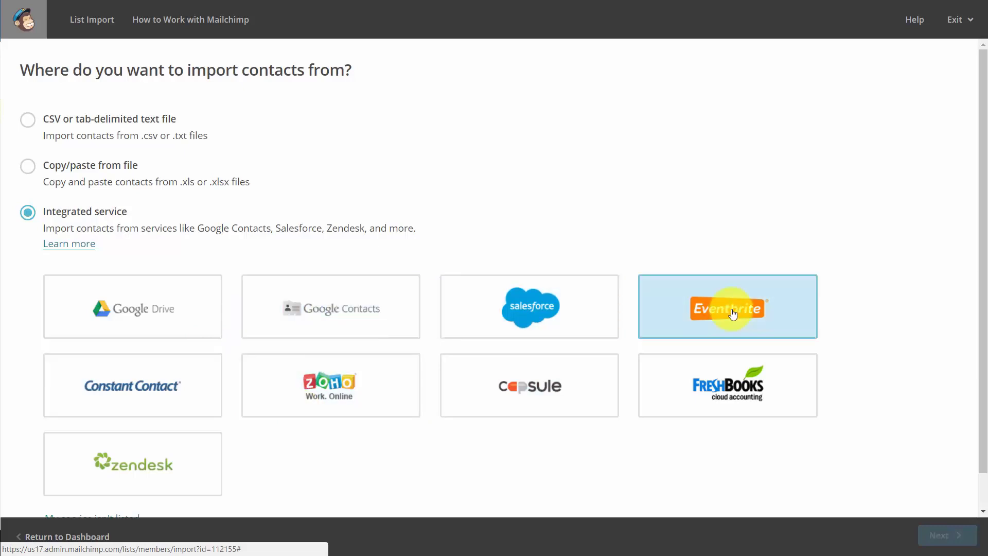
click(728, 307)
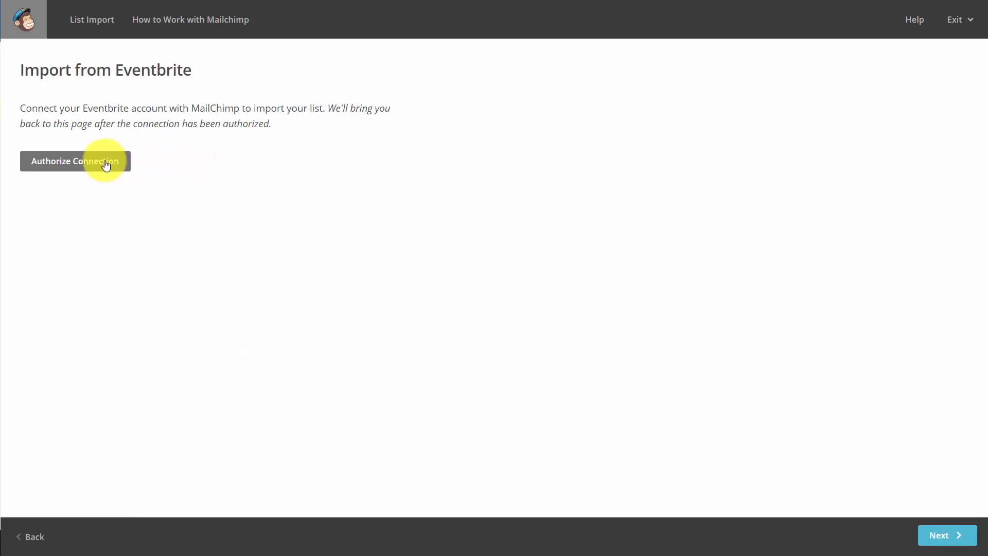
mouse_move(95, 168)
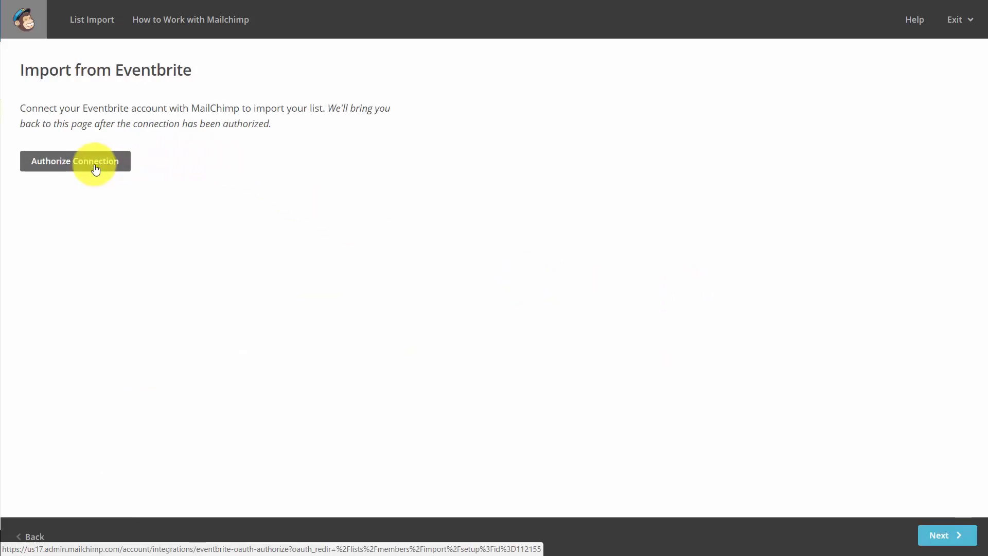
click(75, 161)
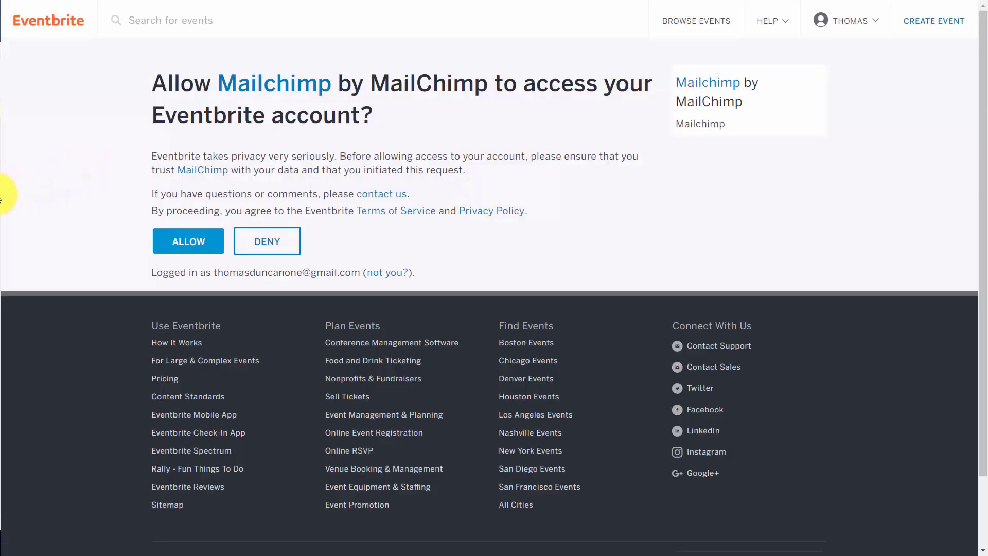
click(188, 241)
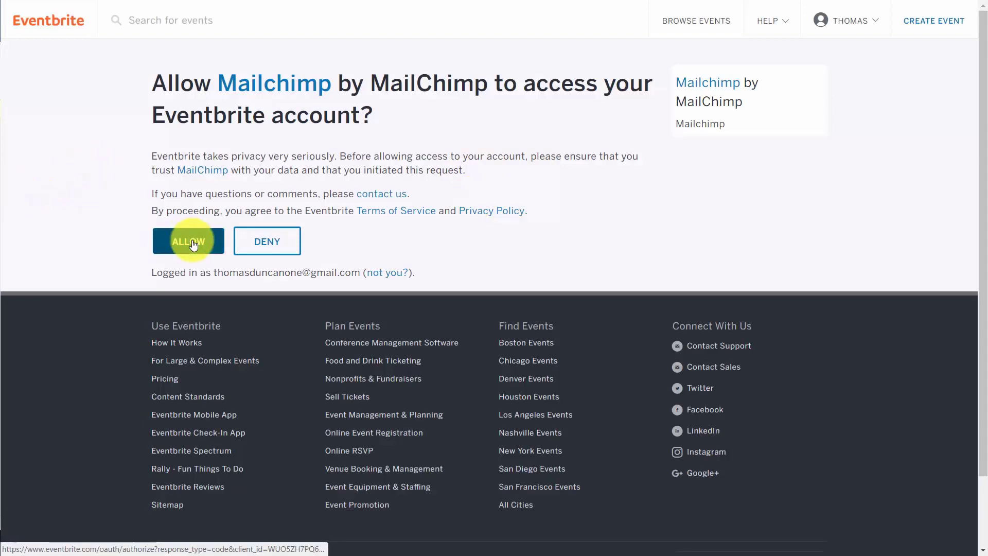
Confirm granting Mailchimp access to the Eventbrite account
click(187, 241)
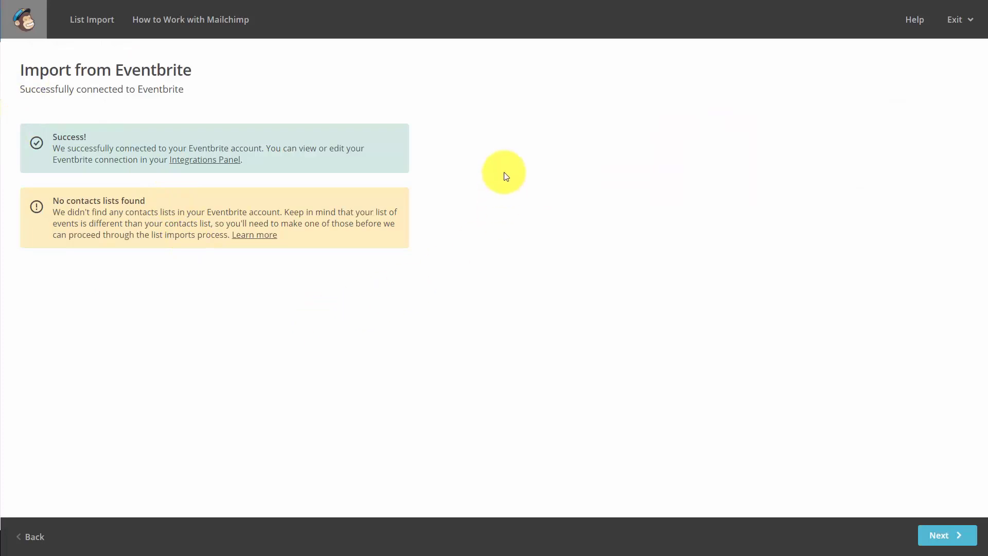
mouse_move(384, 324)
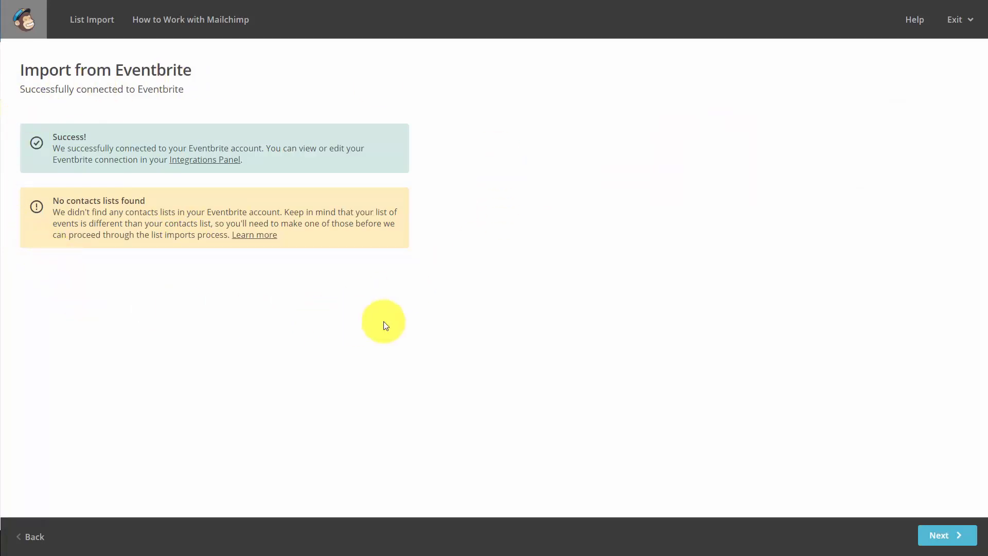
mouse_move(35, 273)
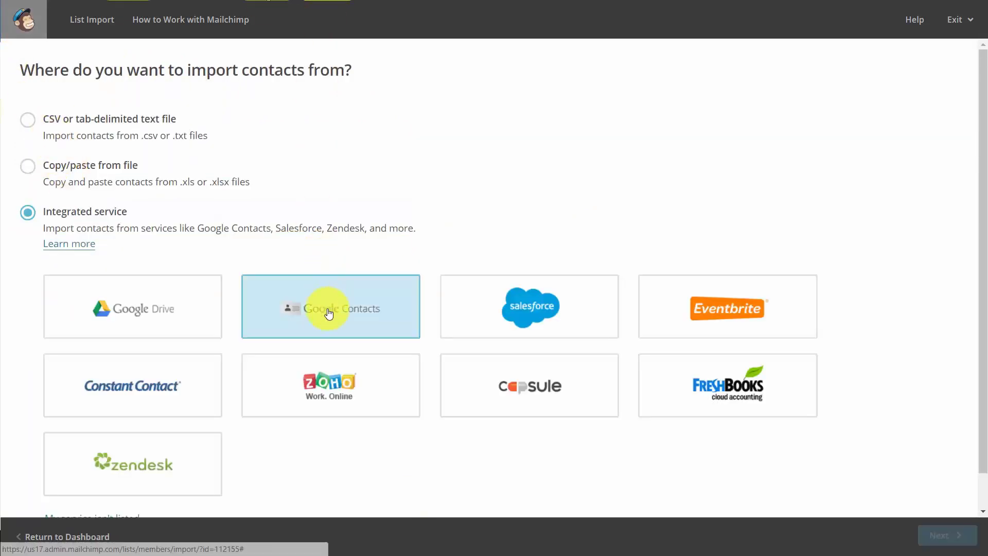
Authorize Google Contacts, include First Name and Last Name, and acknowledge the billing upgrade
click(330, 307)
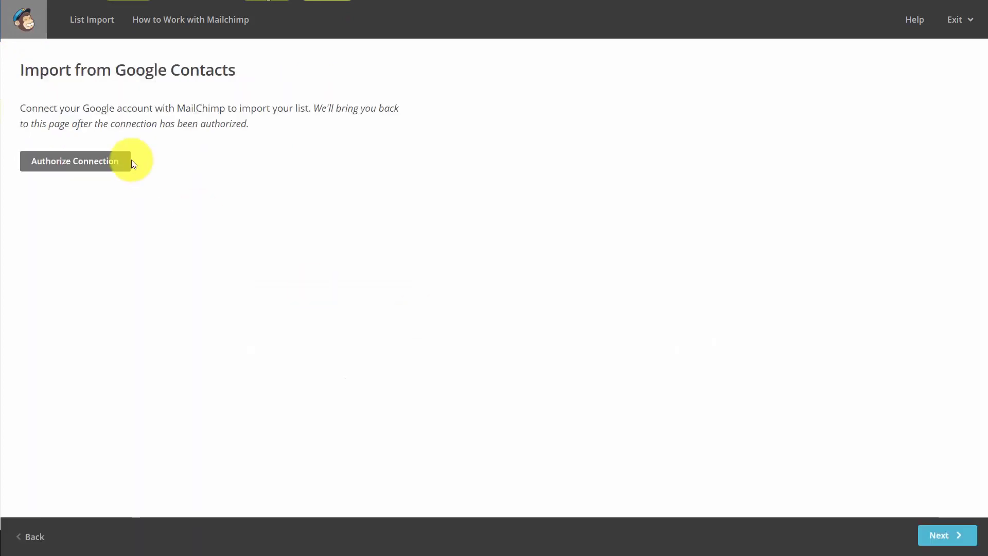
mouse_move(450, 245)
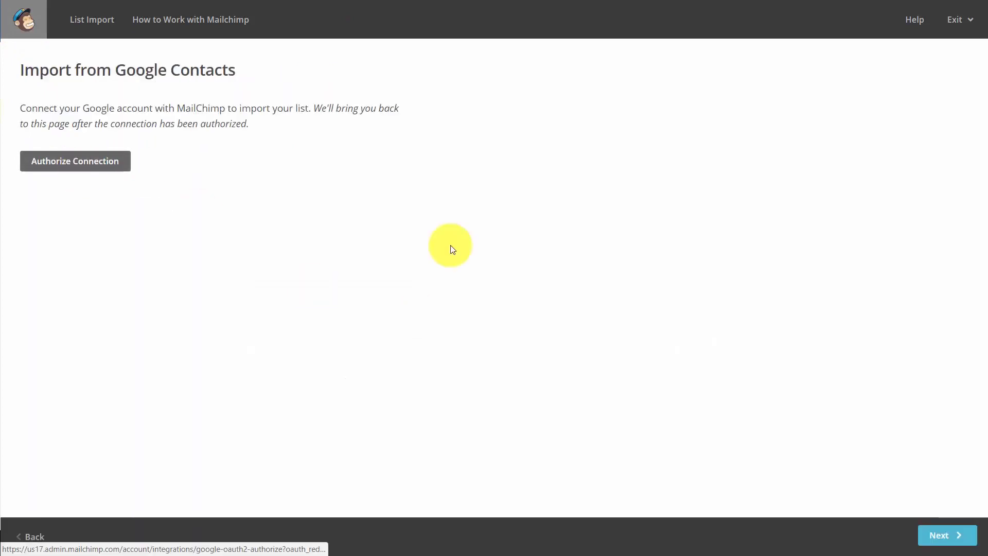
click(75, 161)
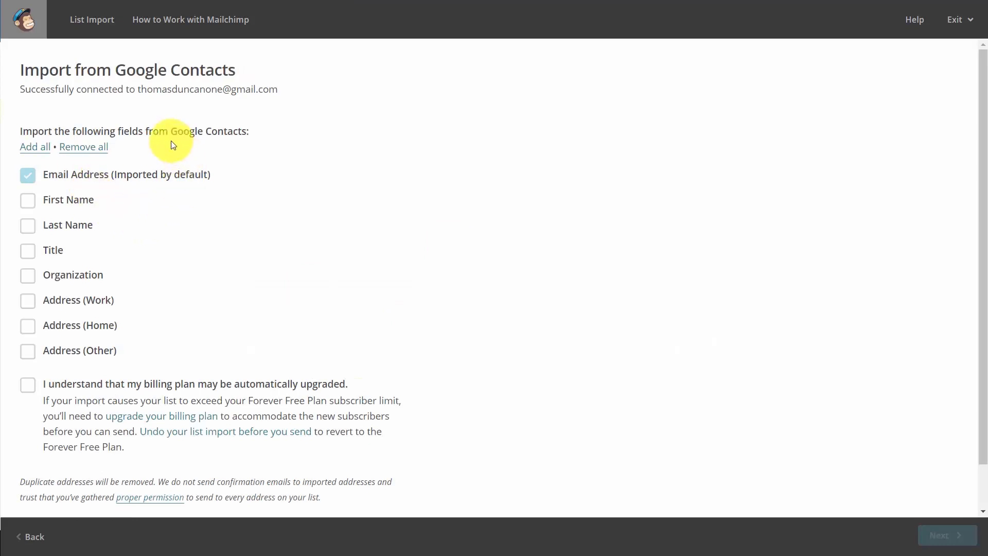
mouse_move(180, 245)
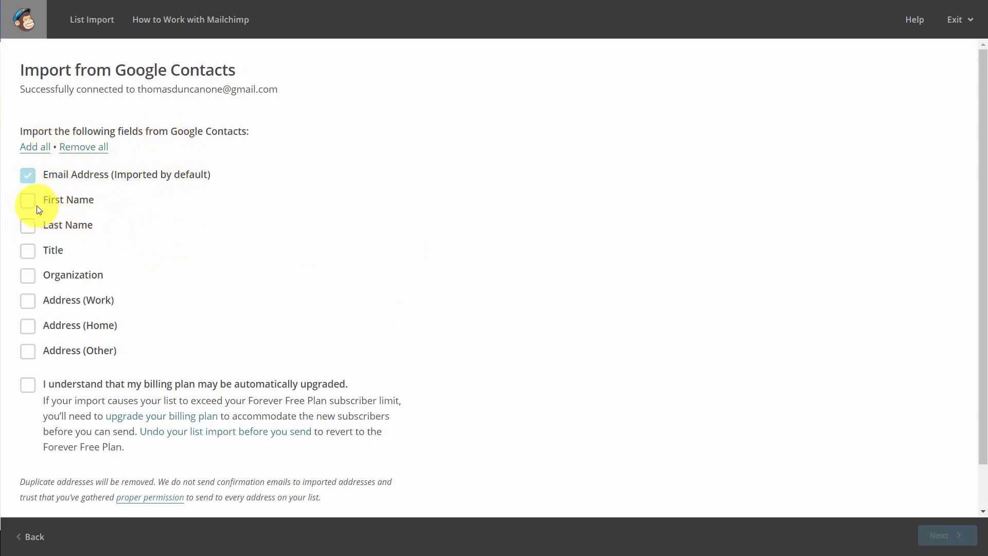
click(28, 200)
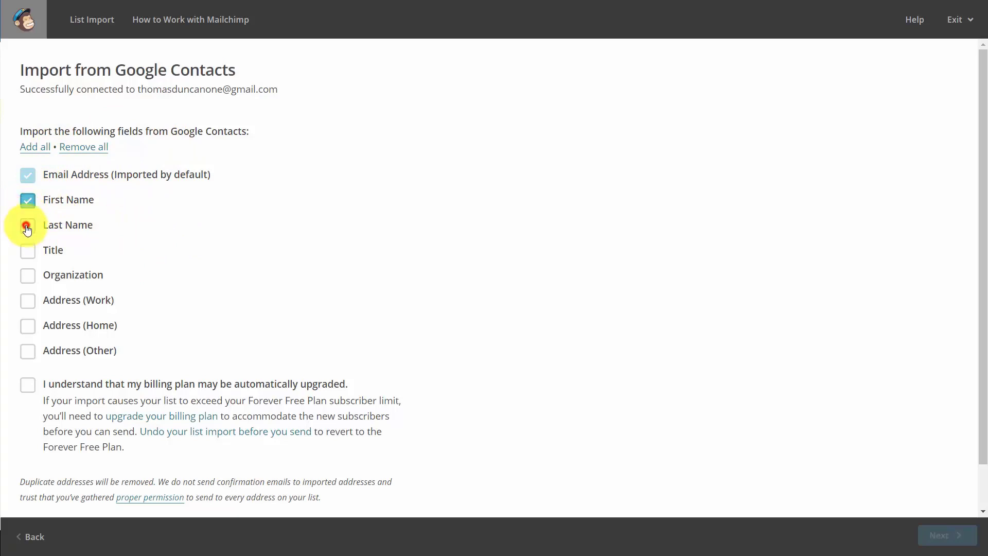
click(28, 225)
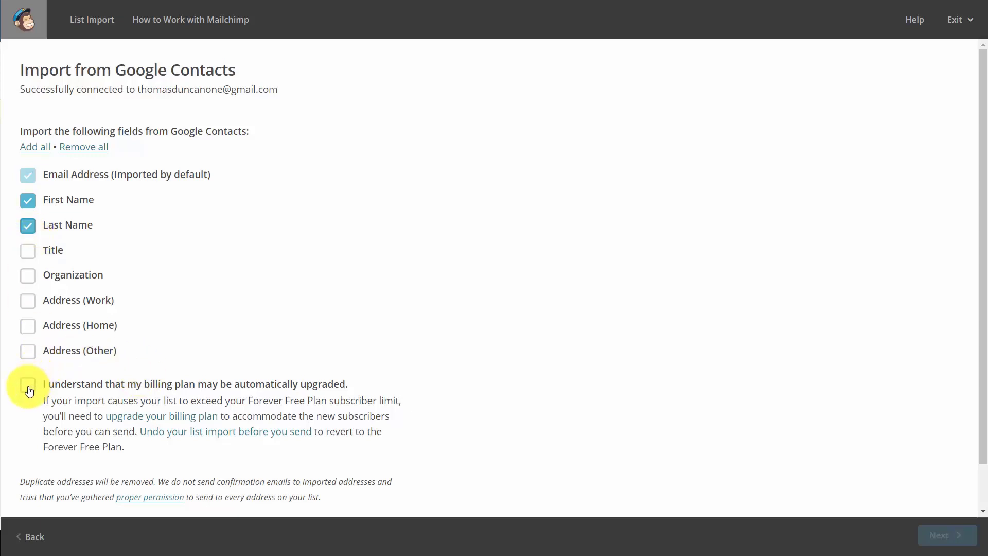
click(28, 384)
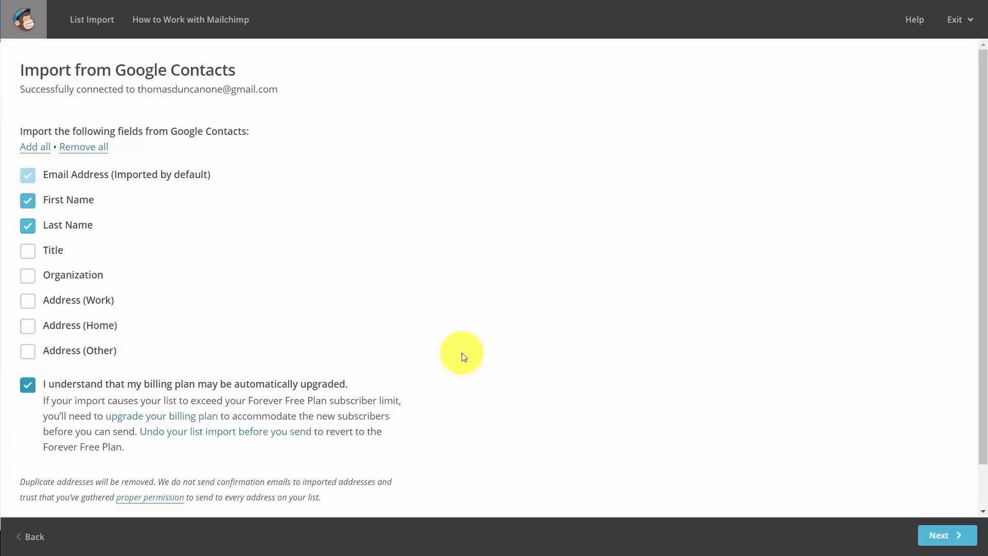
mouse_move(247, 334)
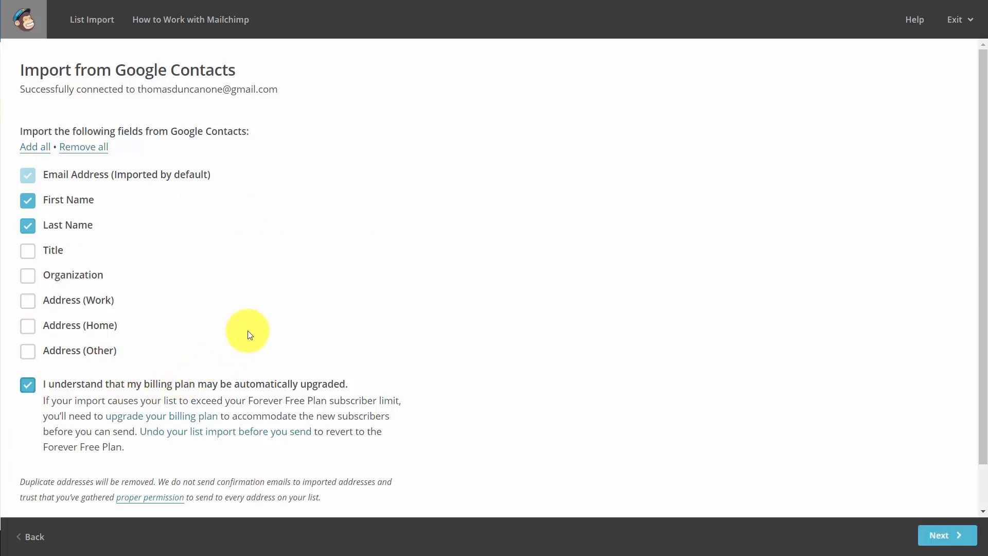
mouse_move(868, 536)
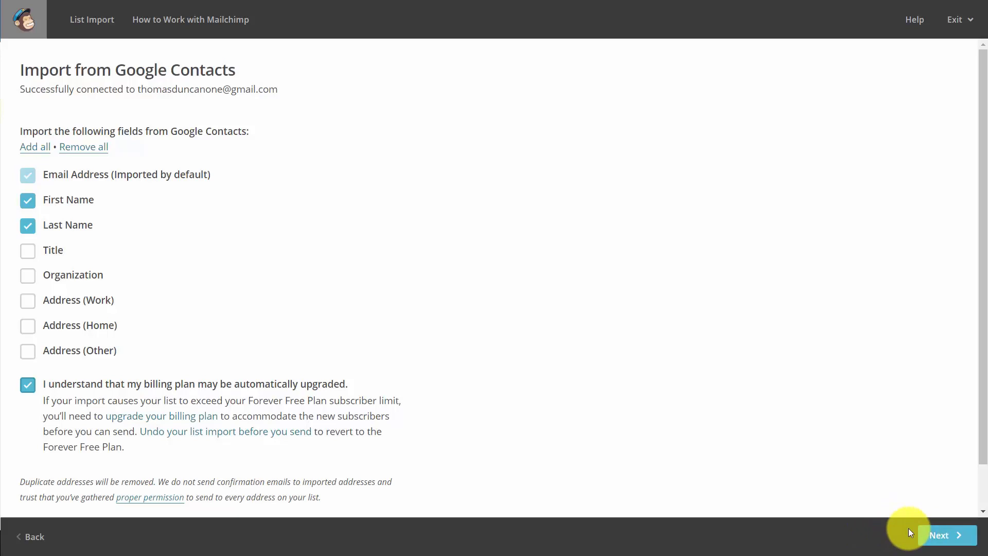
Proceed to column matching and save Last Name as the third column's field
click(948, 535)
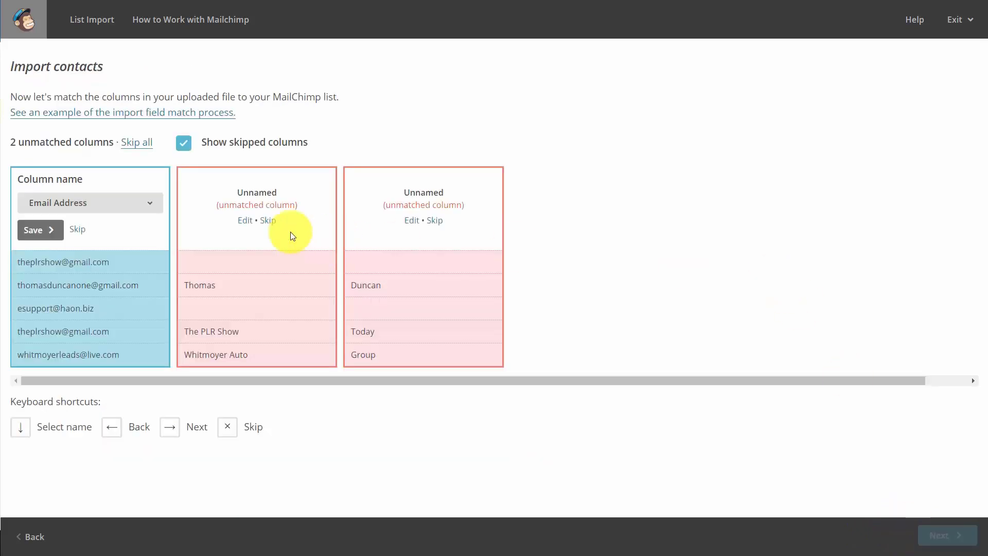
mouse_move(223, 187)
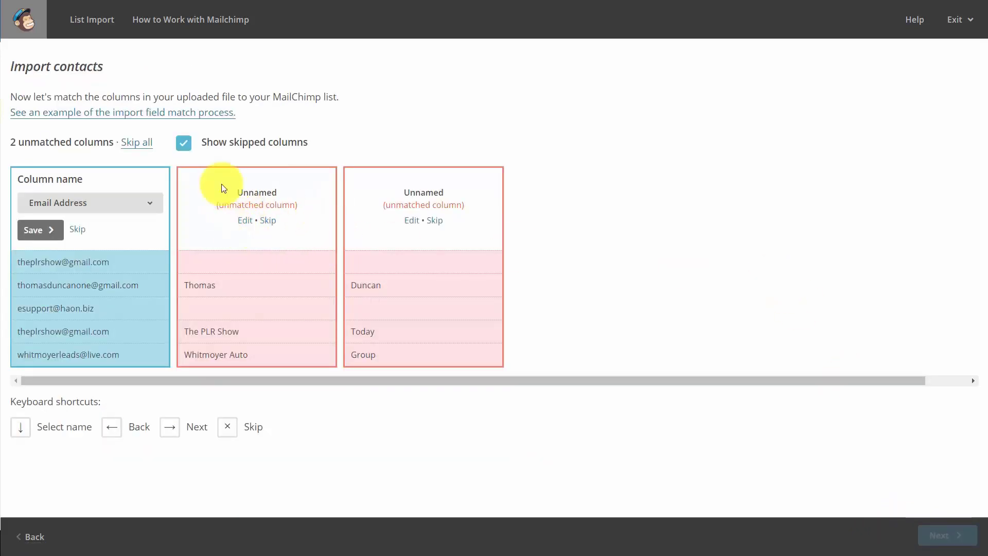
mouse_move(261, 241)
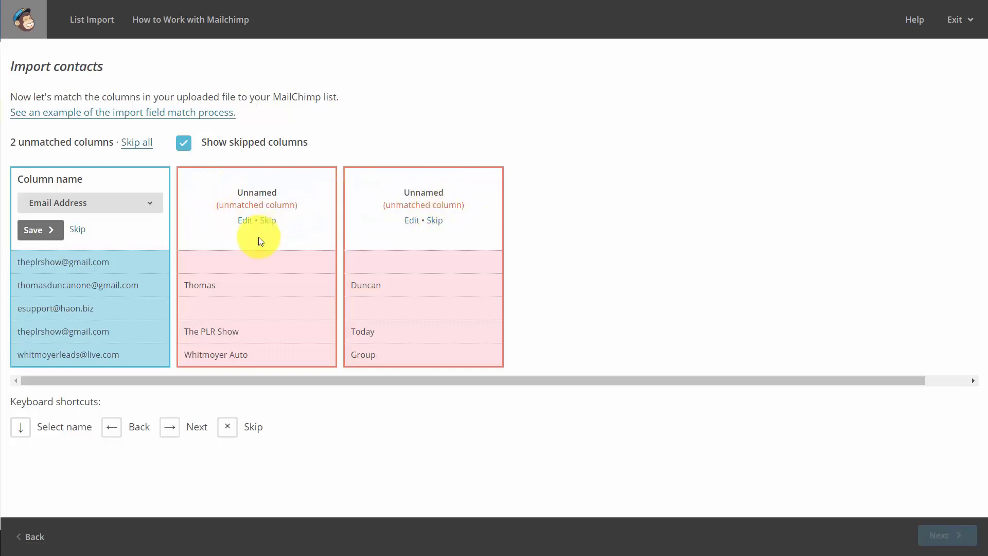
mouse_move(246, 225)
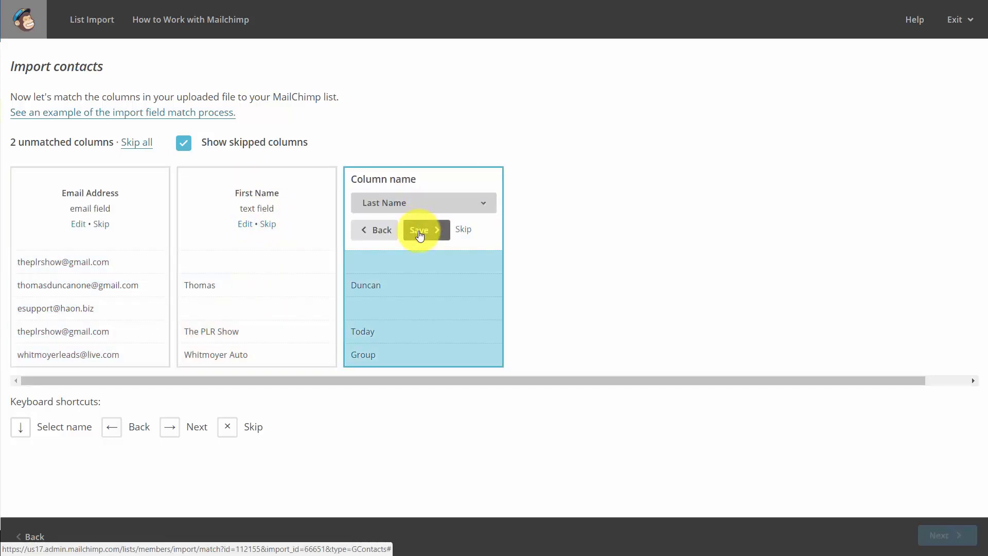
click(420, 230)
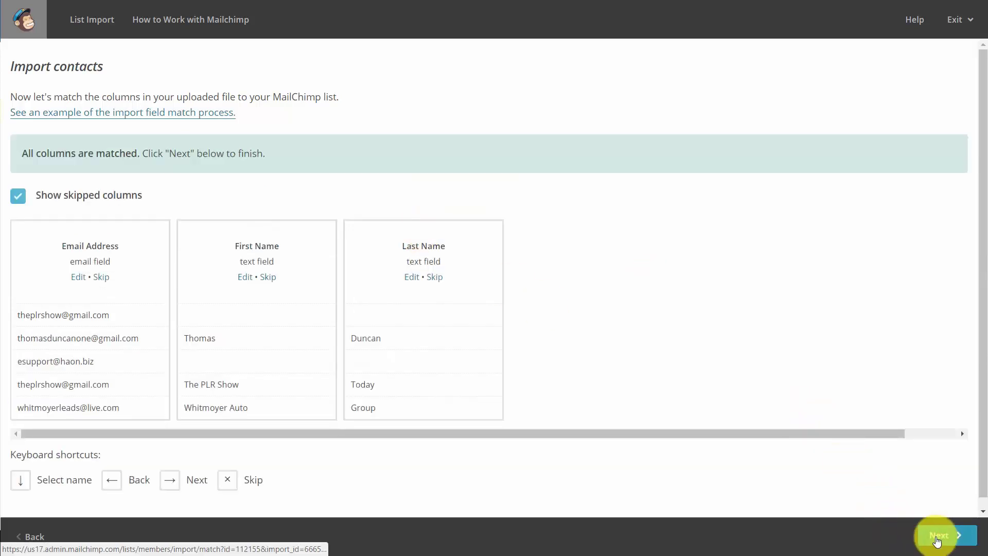
Reach the review showing 3 of 3 columns importing as subscribed
click(944, 535)
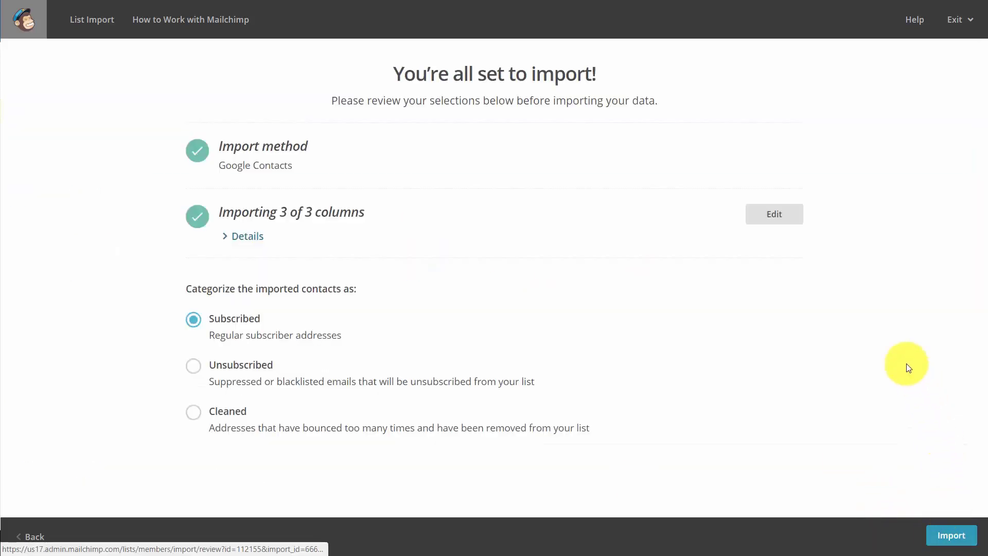
mouse_move(195, 410)
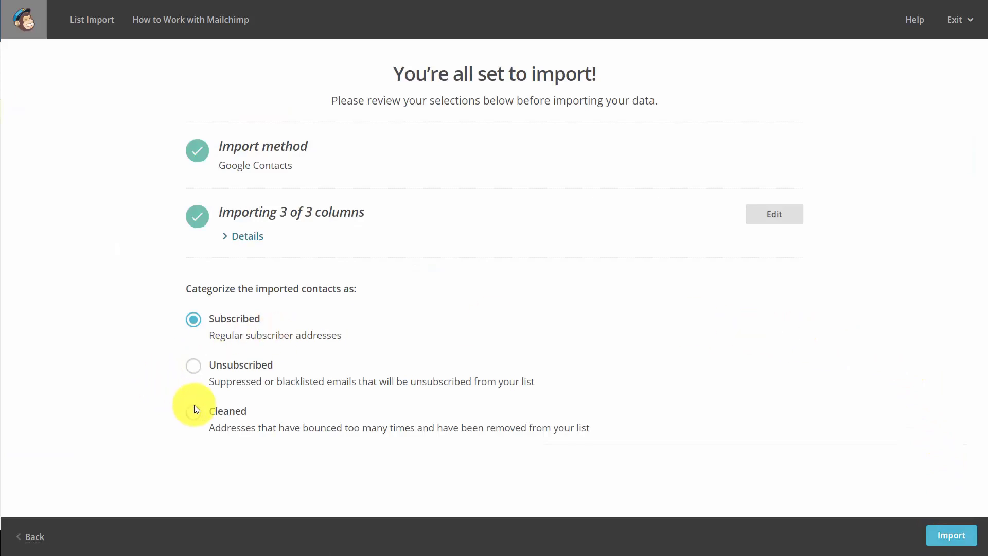
mouse_move(226, 361)
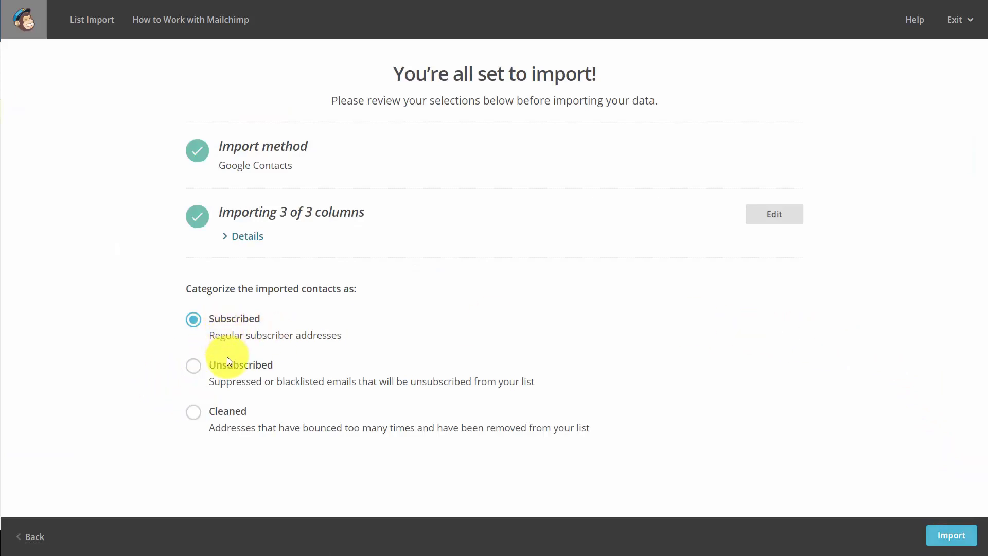
mouse_move(783, 509)
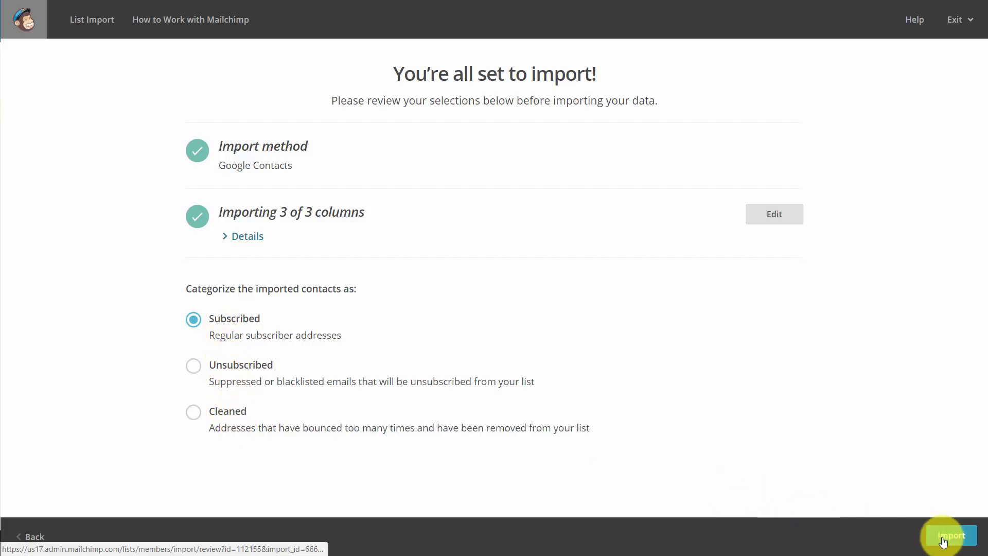
Run the import, adding 12 Google contacts to the list, then show the Add contacts options
click(949, 536)
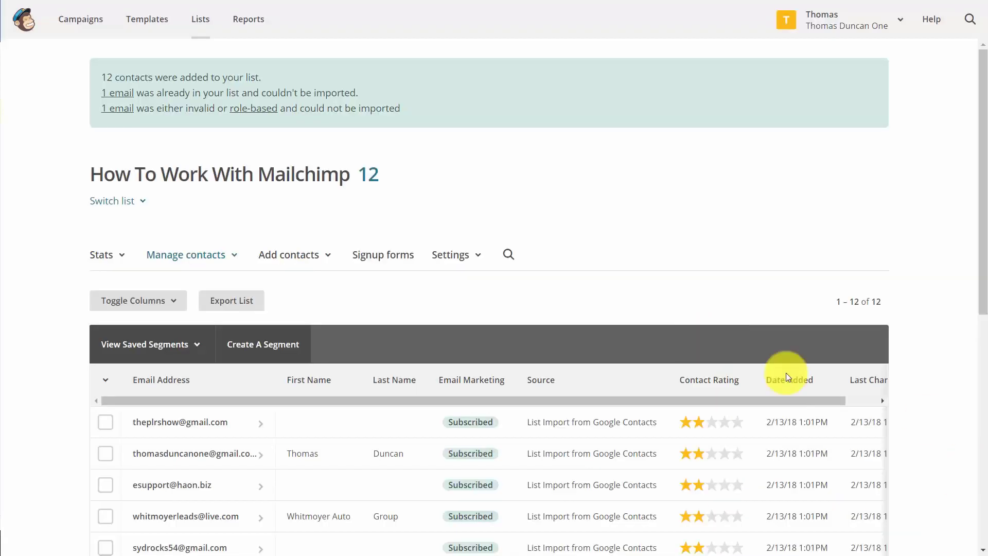
mouse_move(583, 260)
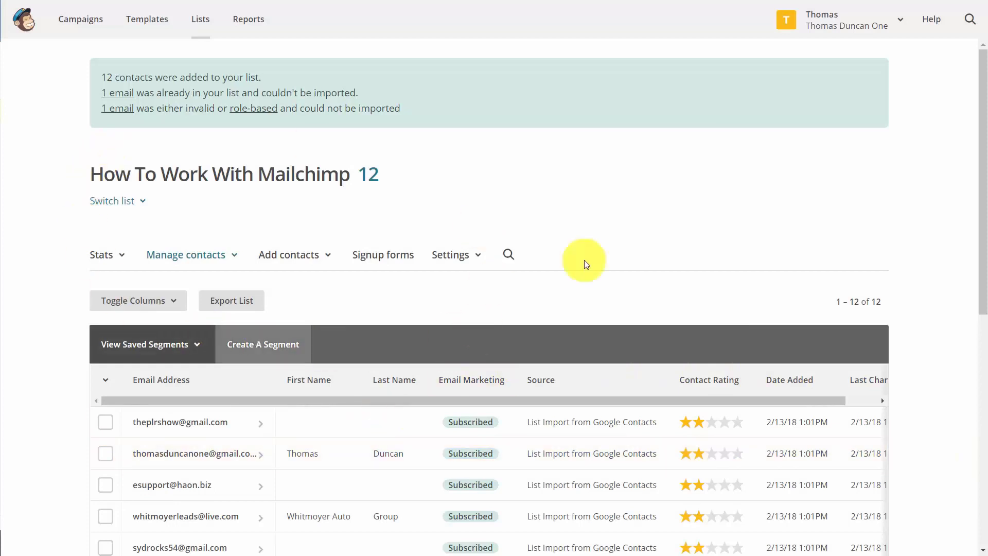
mouse_move(202, 333)
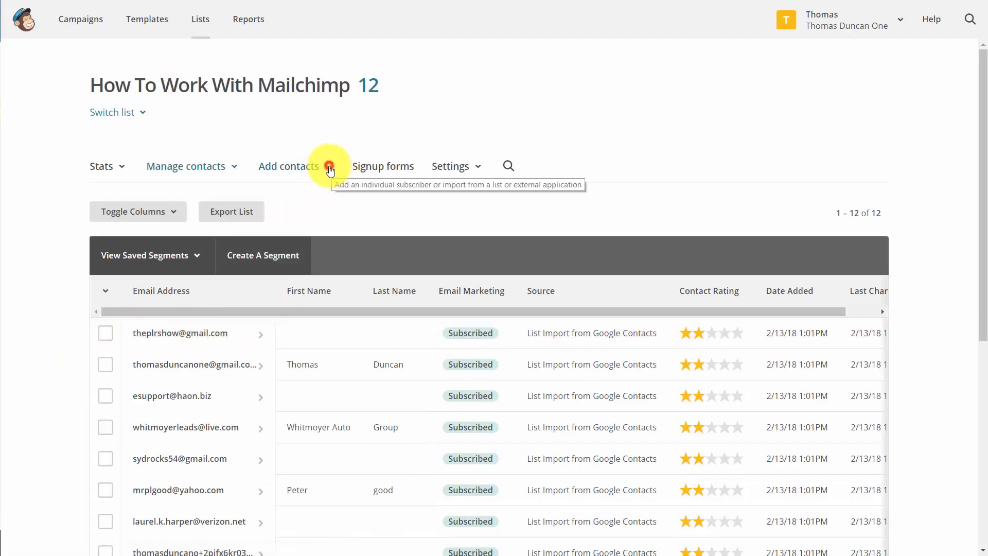
click(289, 166)
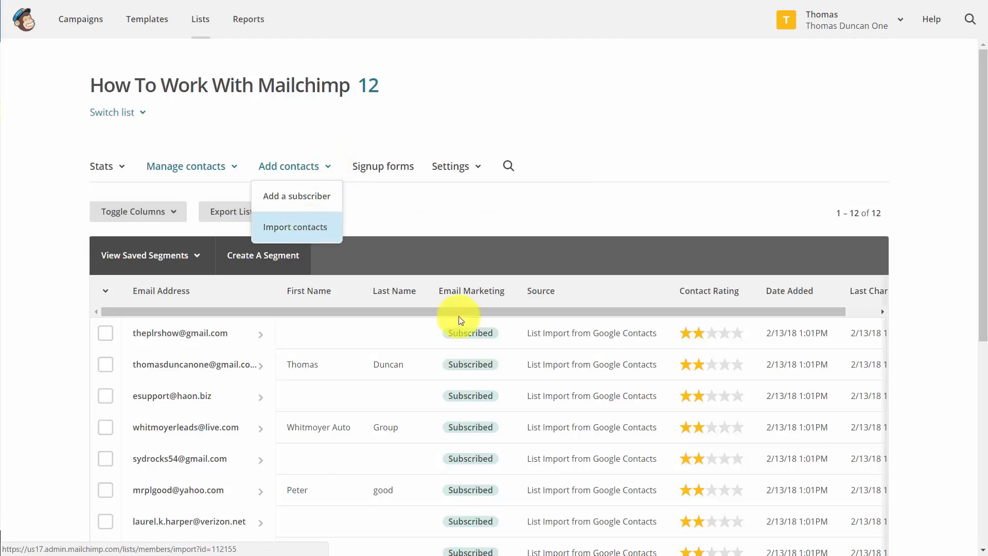
Start another import with a CSV or tab-delimited text file as the source
click(296, 226)
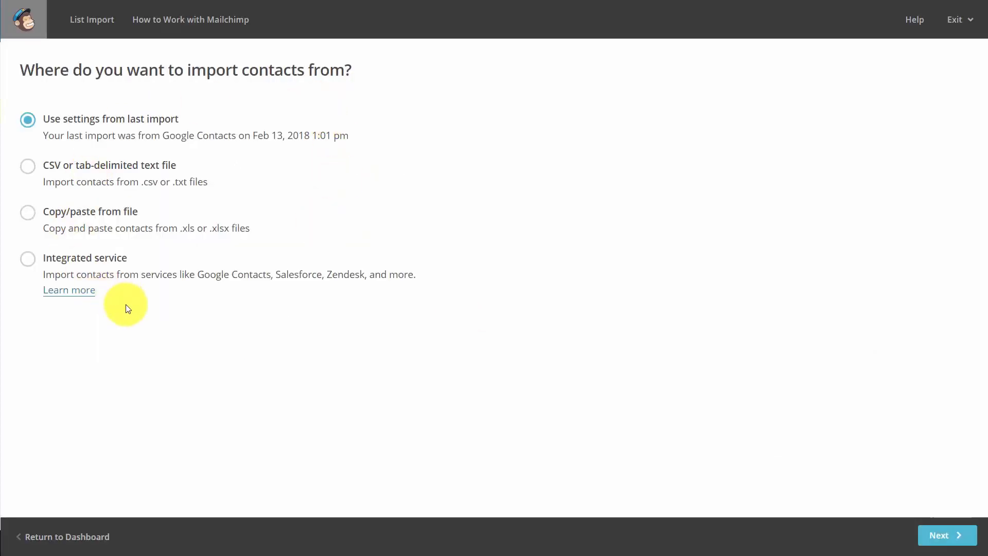
mouse_move(95, 165)
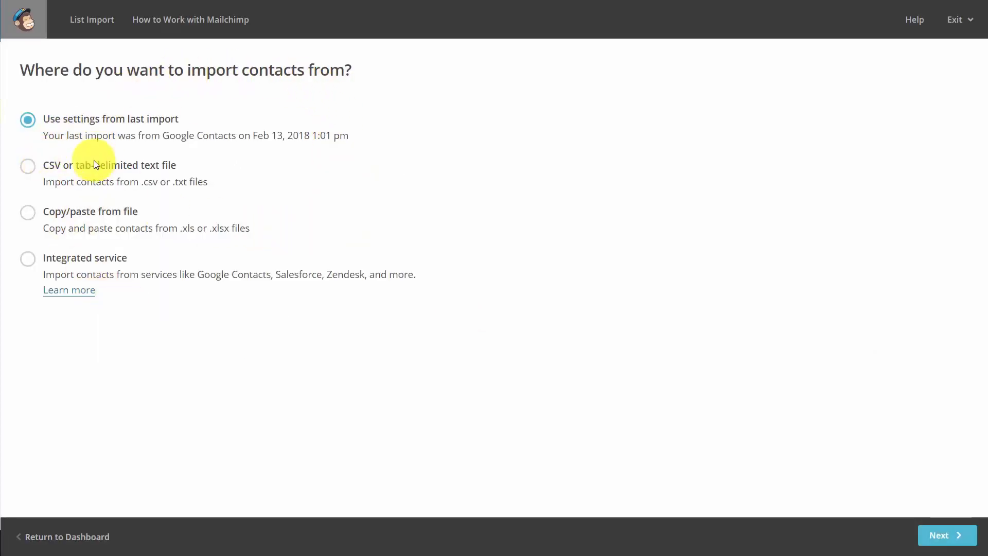
mouse_move(68, 175)
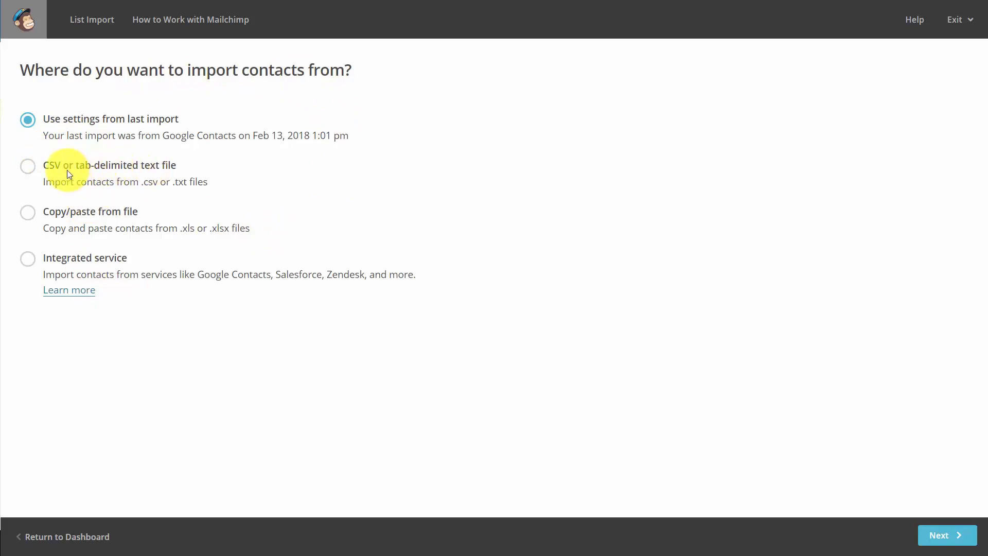
mouse_move(89, 217)
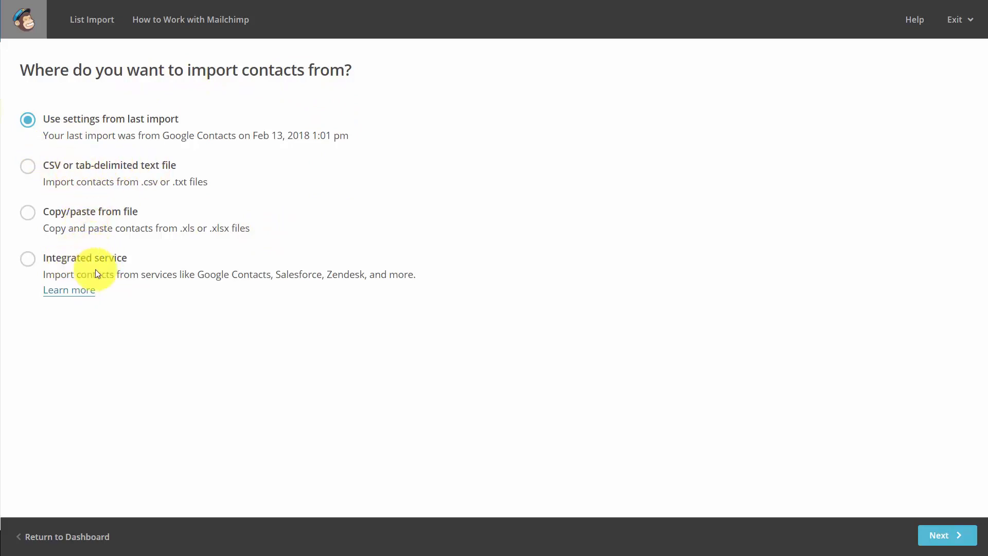
mouse_move(567, 403)
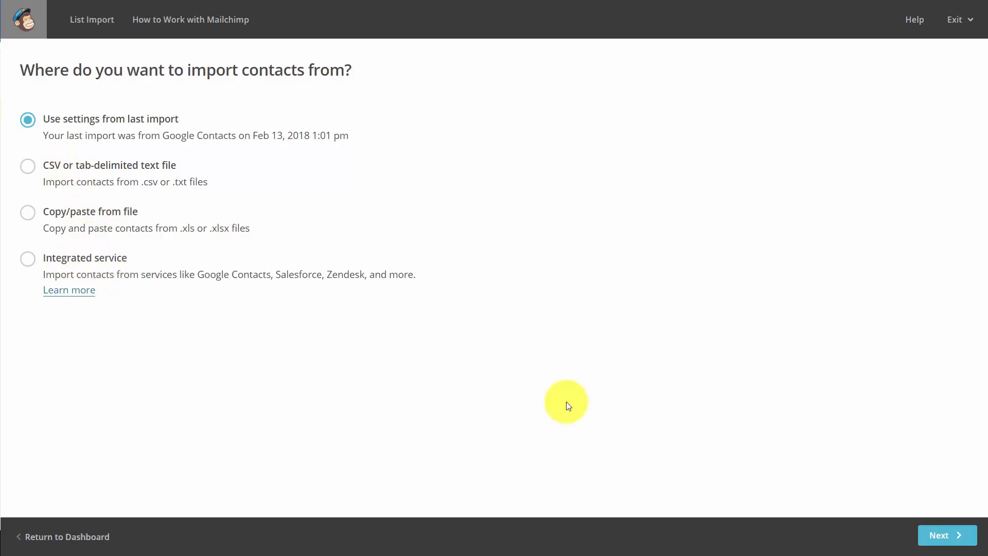
click(28, 166)
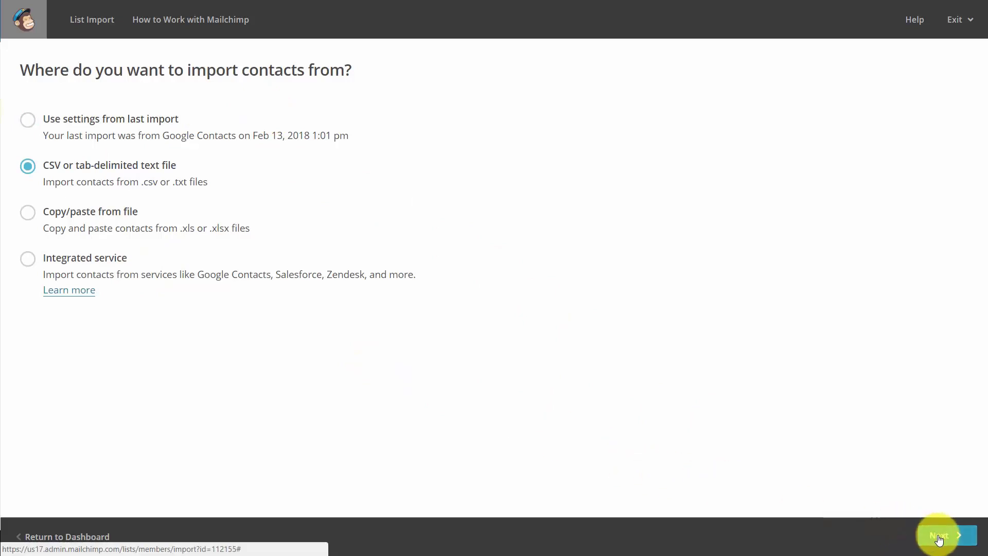
Upload the CSV file so its five columns appear on the matching step
click(943, 535)
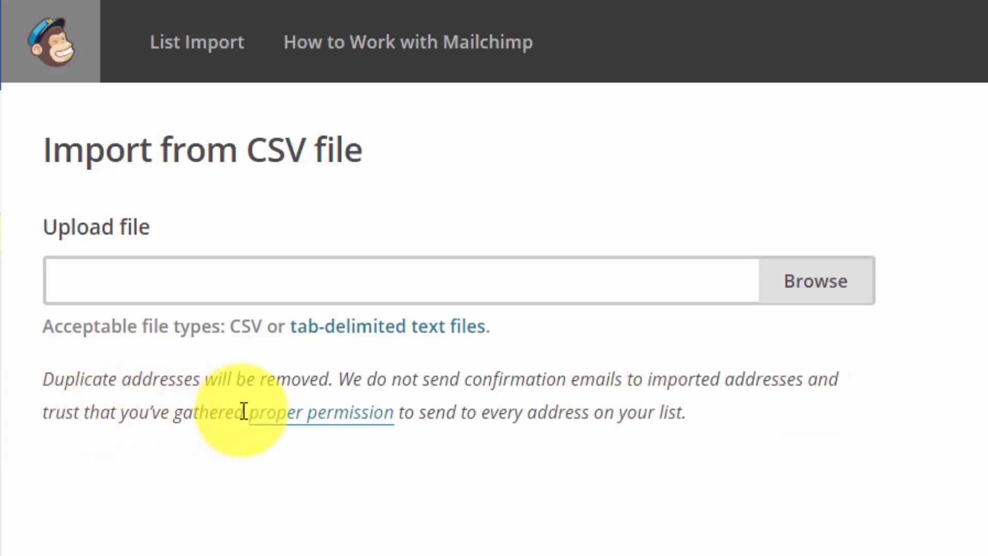
mouse_move(662, 413)
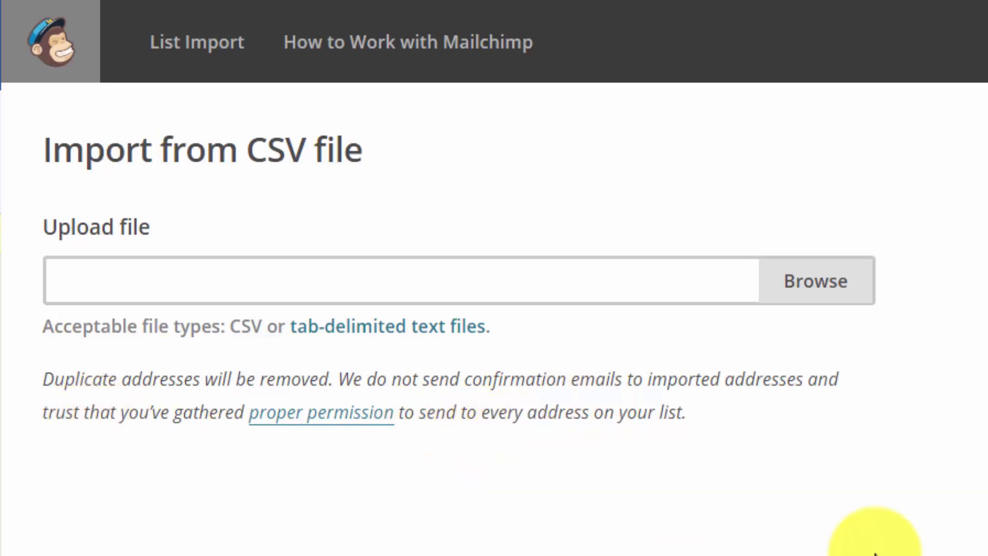
mouse_move(841, 290)
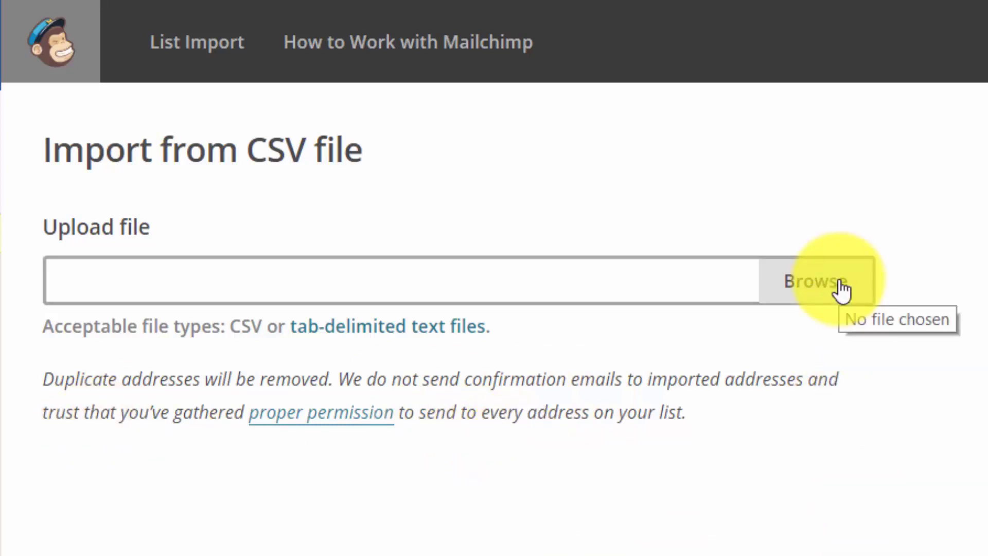
click(816, 280)
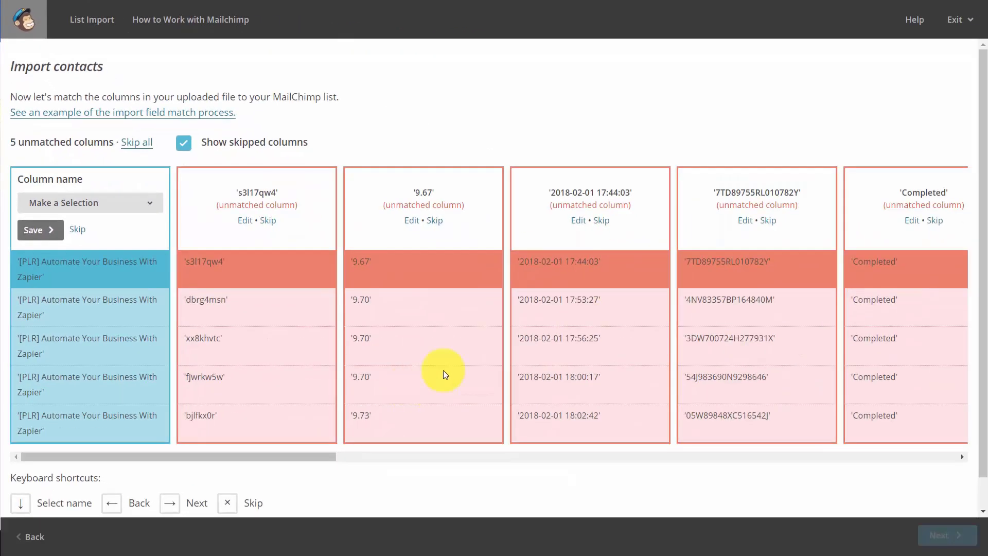
mouse_move(273, 302)
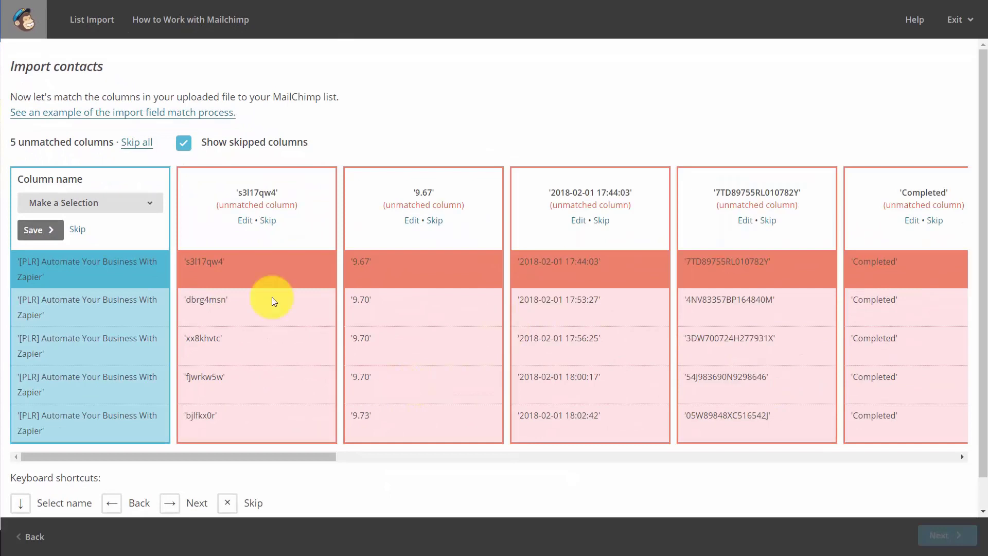
mouse_move(648, 394)
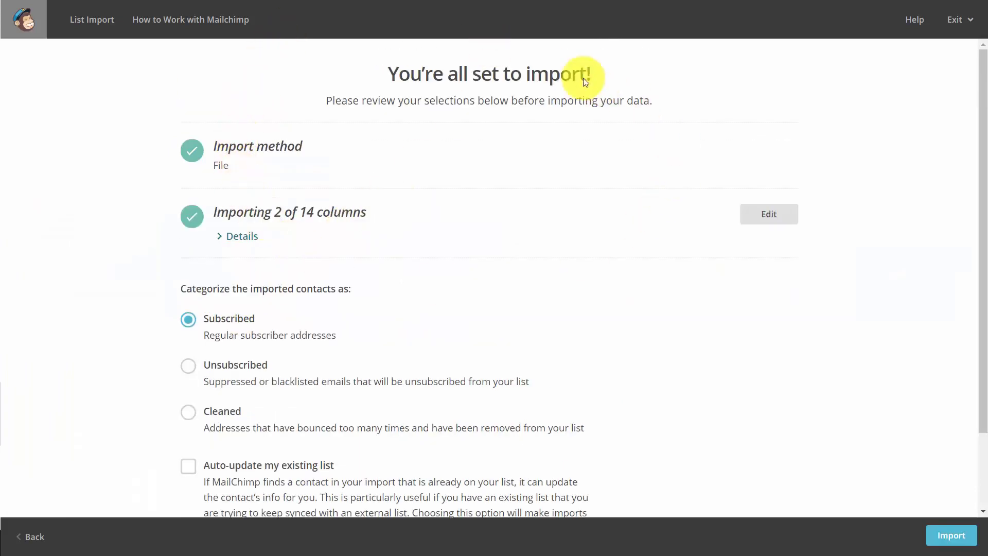
mouse_move(309, 184)
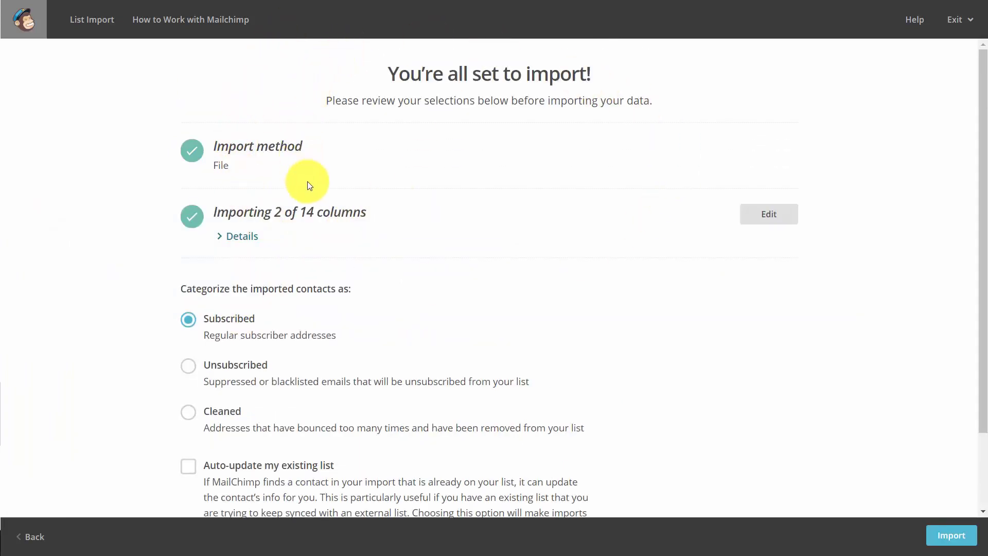
Import the CSV contacts as subscribed, adding 91 contacts for a total of 103
scroll(down, 3)
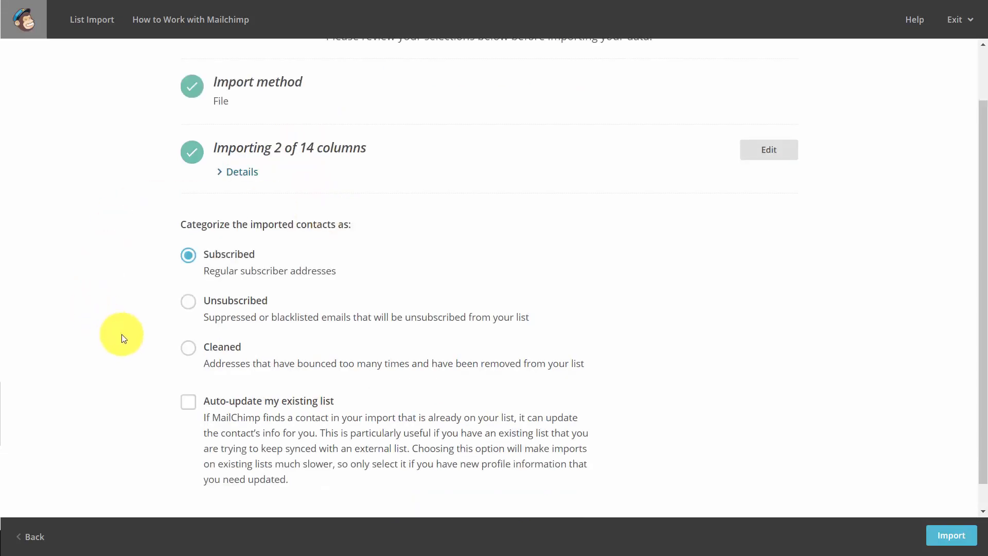
mouse_move(316, 368)
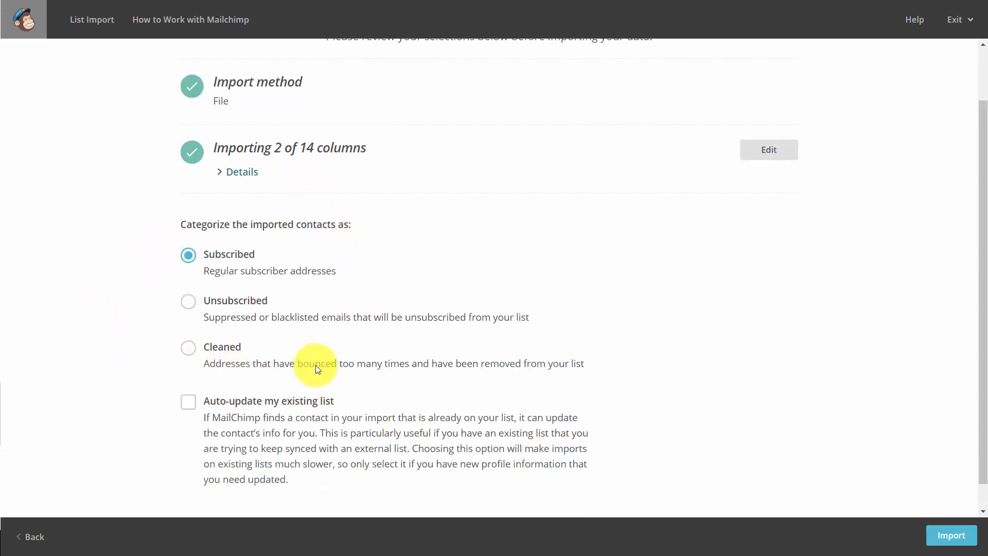
mouse_move(156, 271)
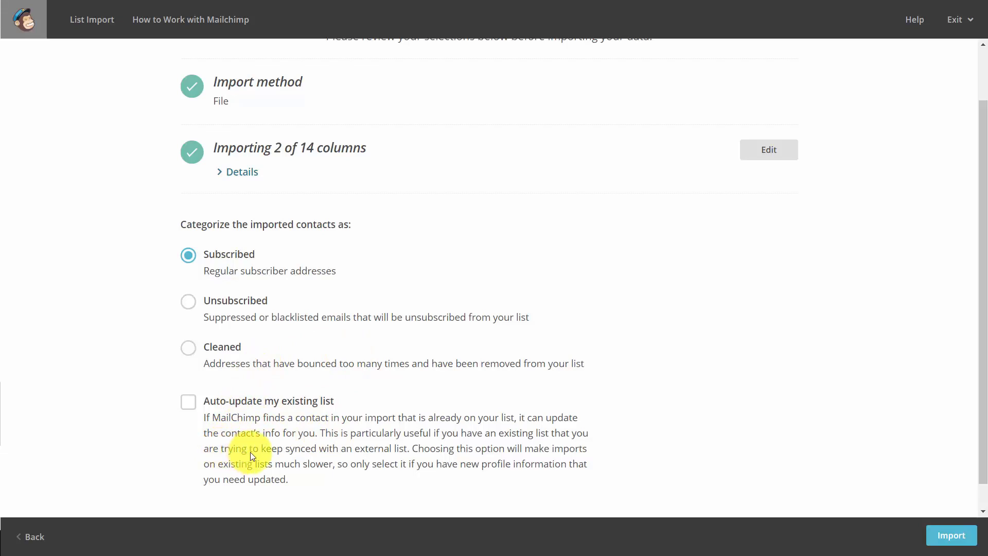
mouse_move(379, 196)
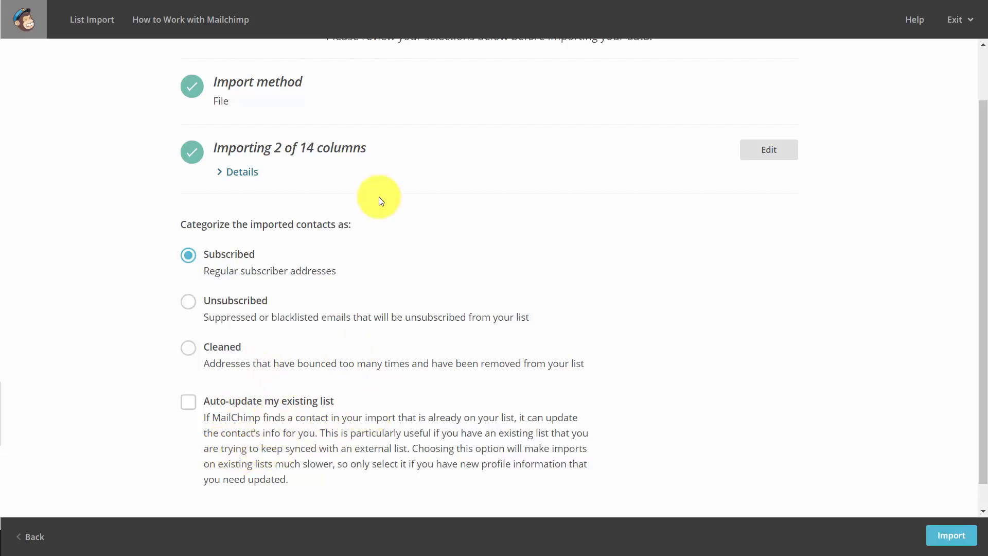
mouse_move(396, 410)
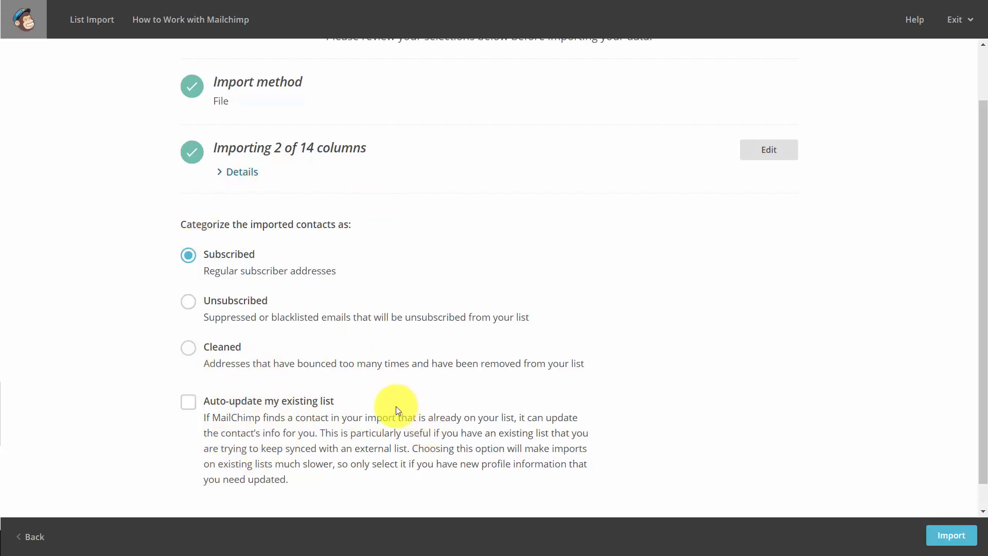
mouse_move(915, 504)
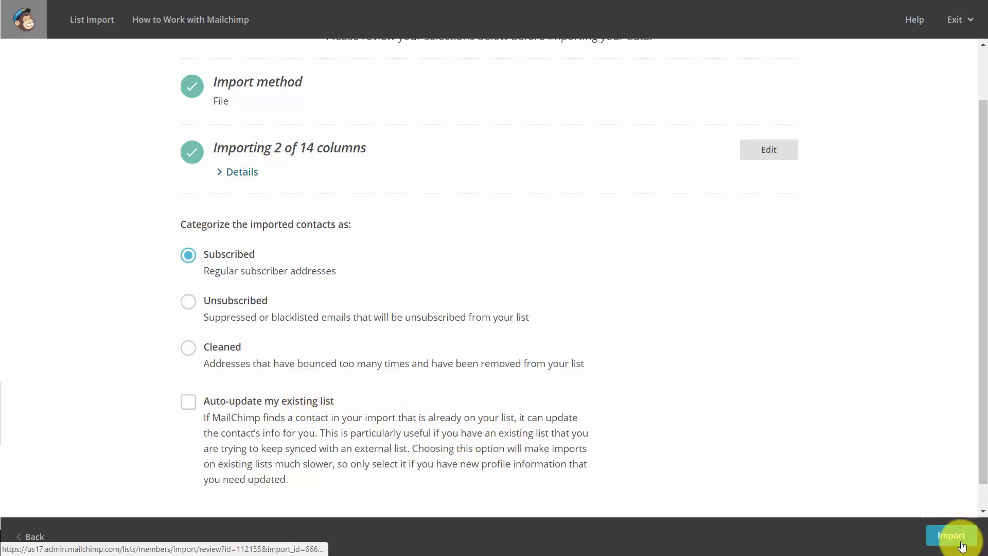
click(954, 535)
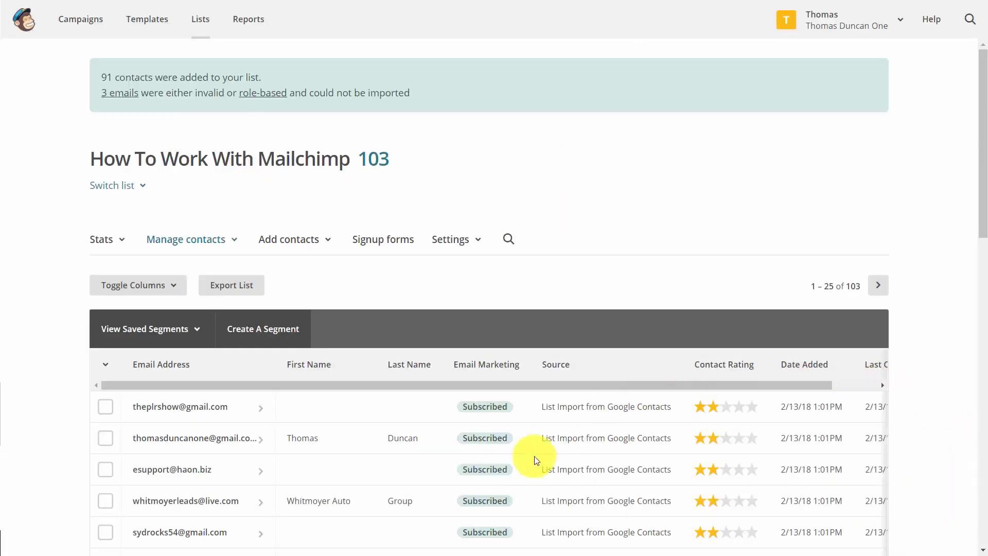
mouse_move(386, 232)
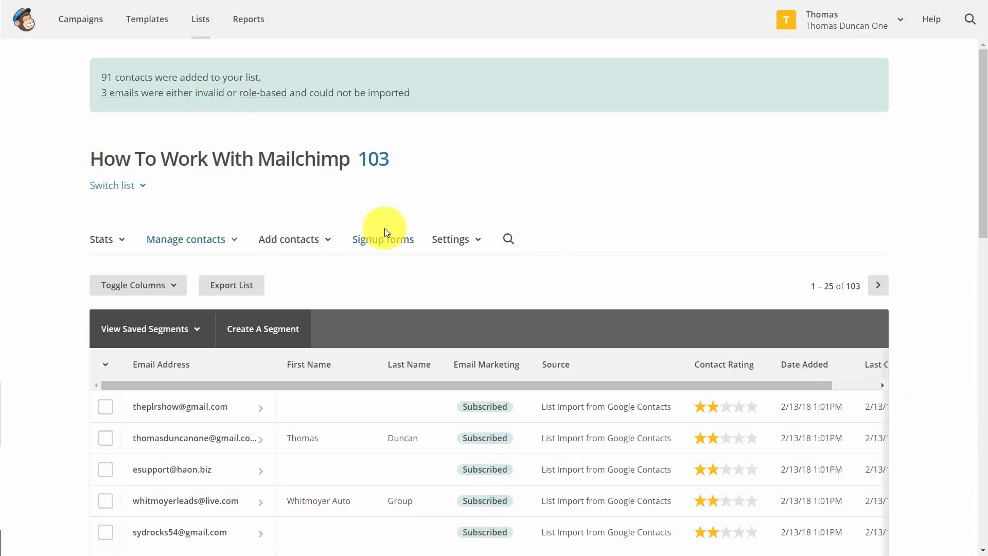